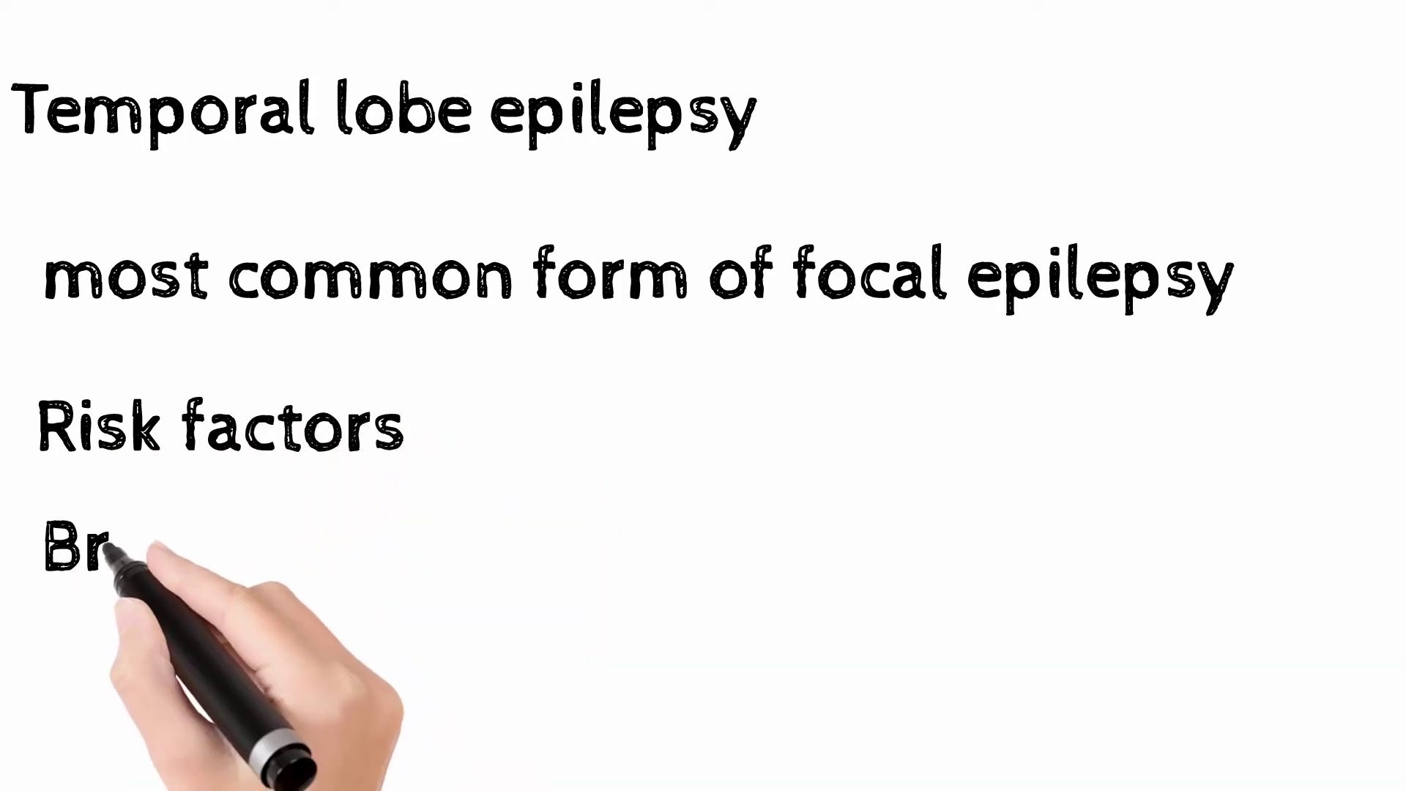
{"action": "type", "text": "Brain Injury"}
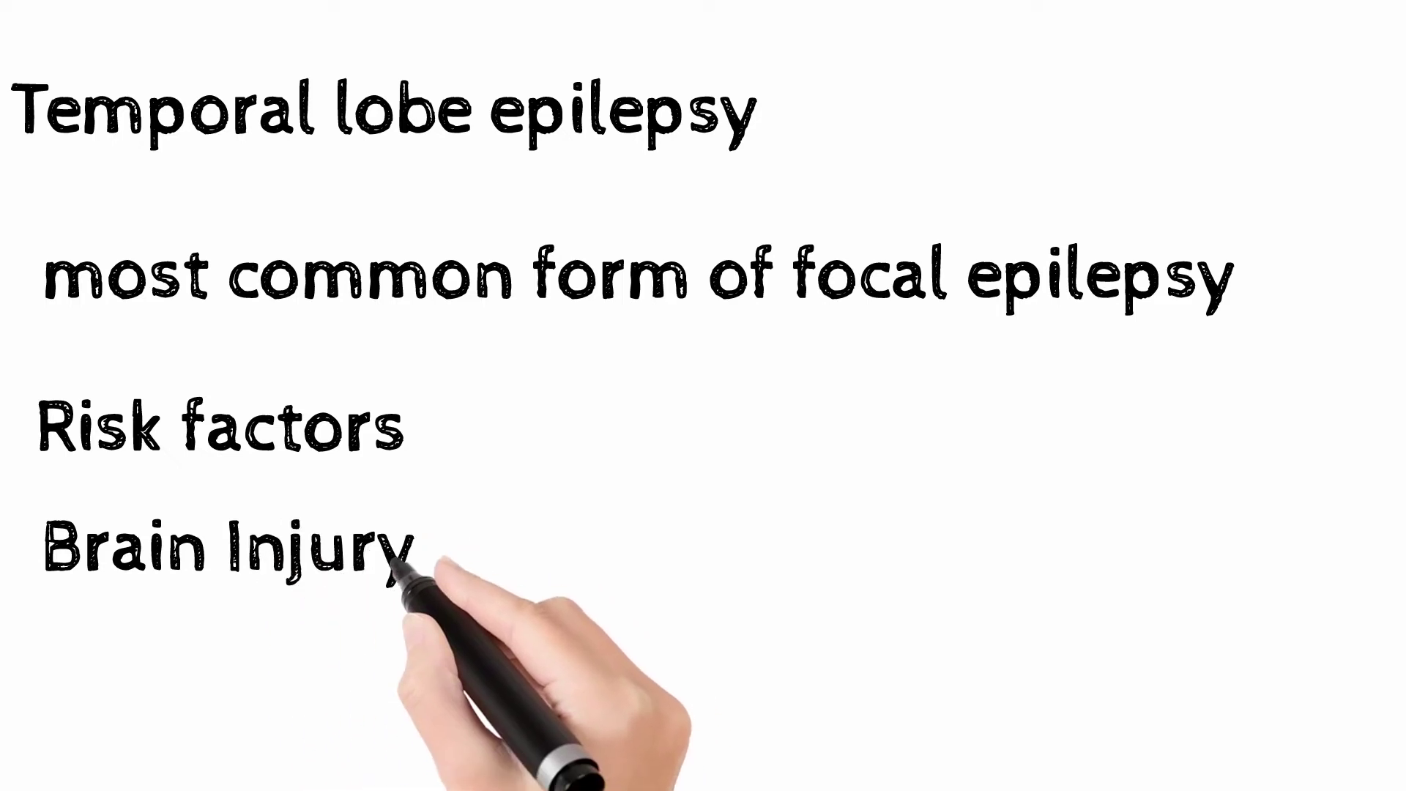
{"action": "type", "text": "brain tumo"}
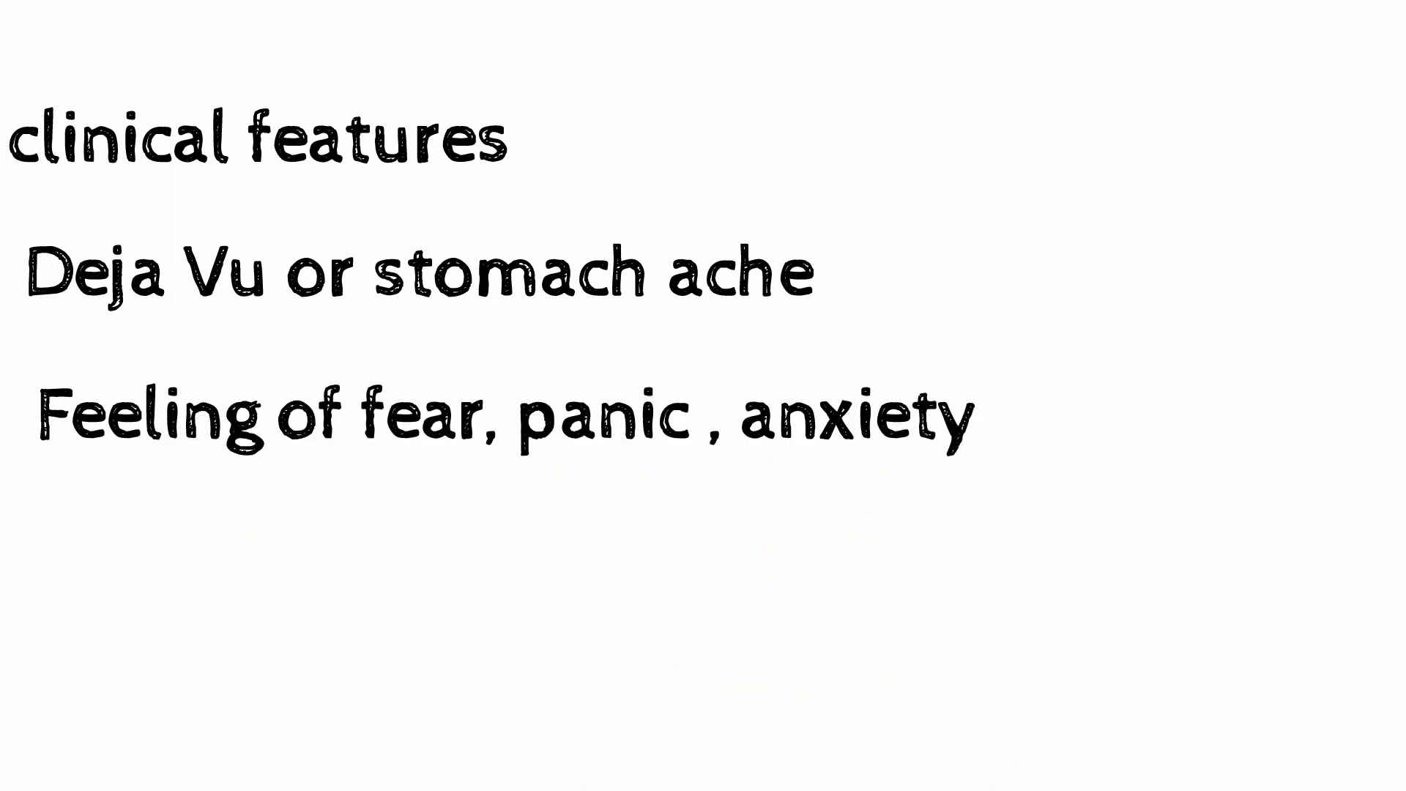
{"action": "type", "text": "unusual smell"}
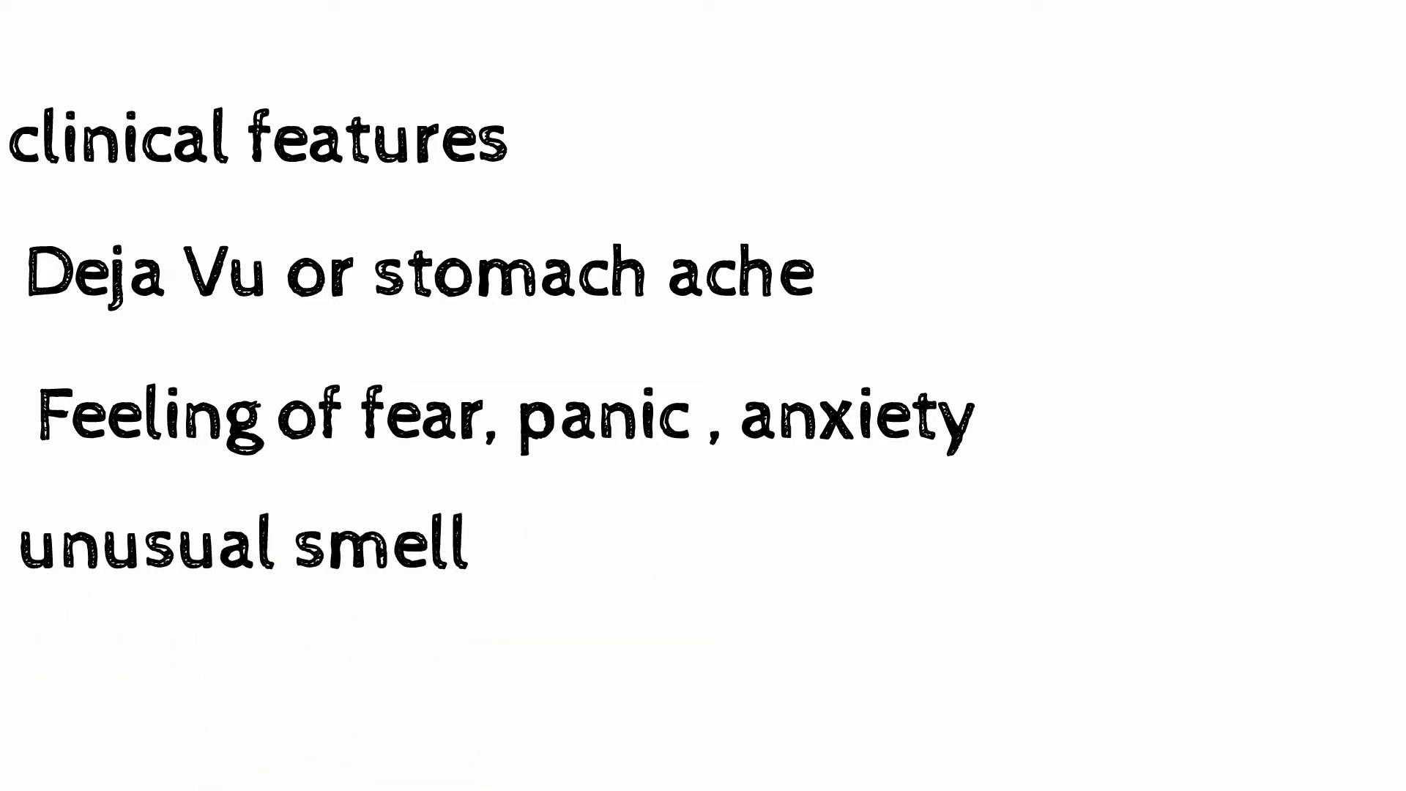
{"action": "type", "text": "Confuse, lip smacking"}
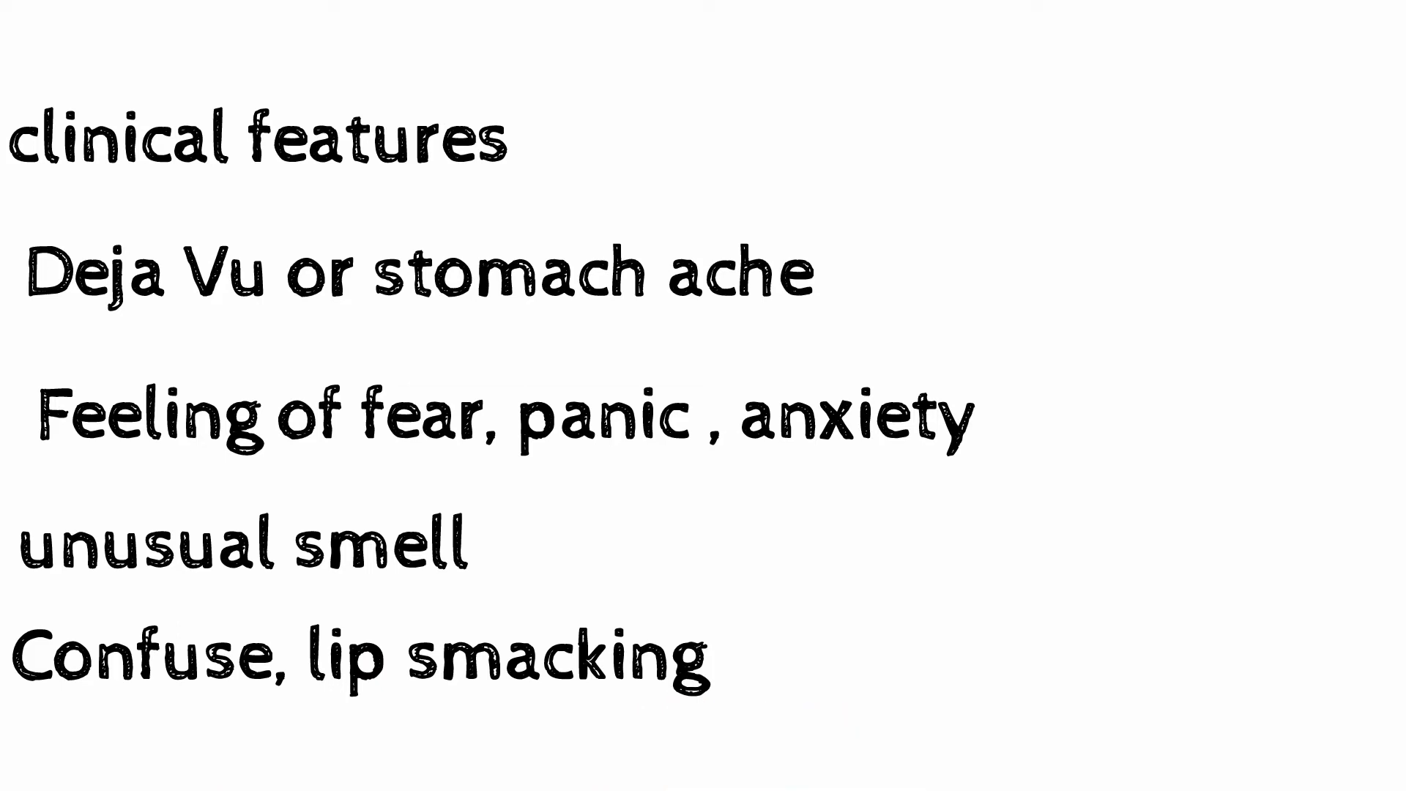
{"action": "type", "text": "Je"}
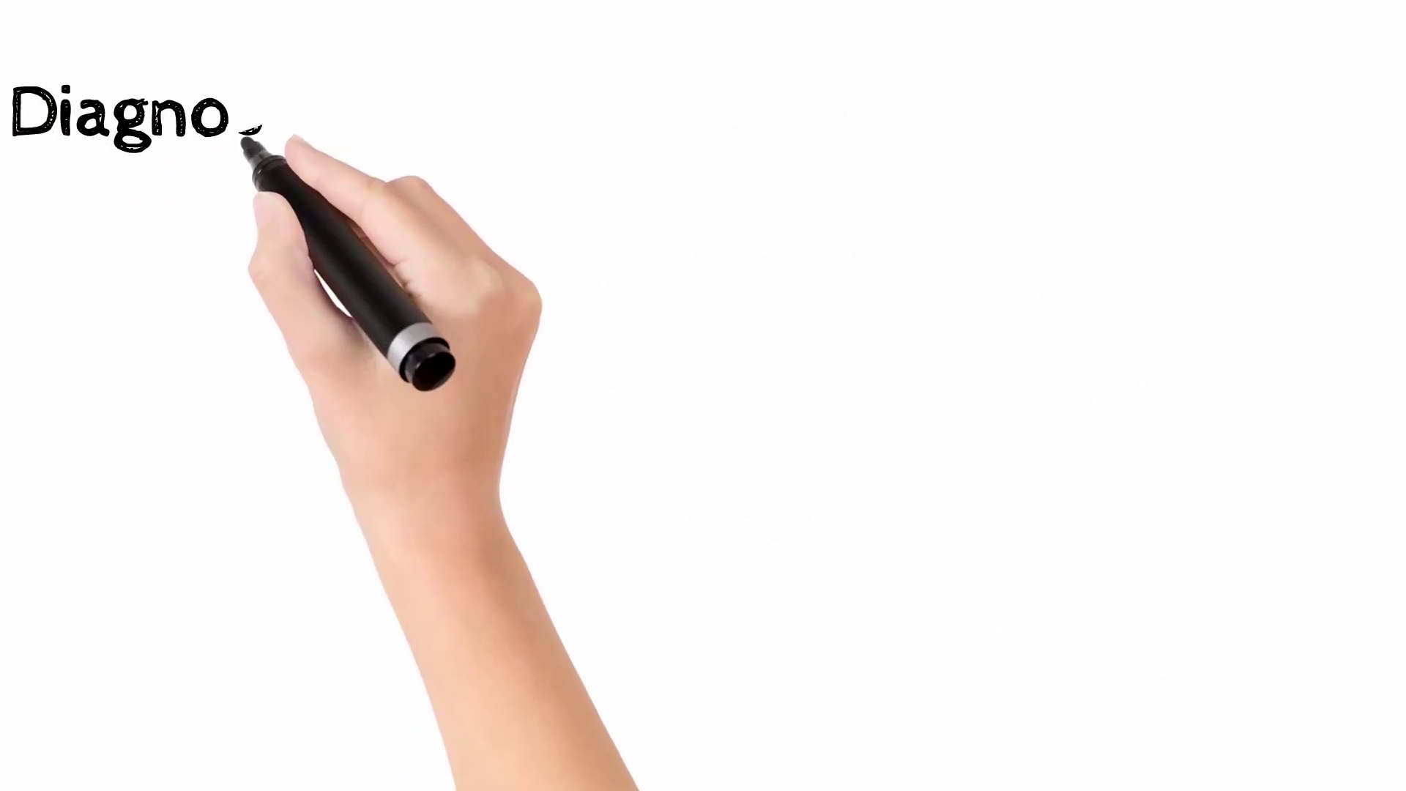
{"action": "type", "text": "Diagnoses"}
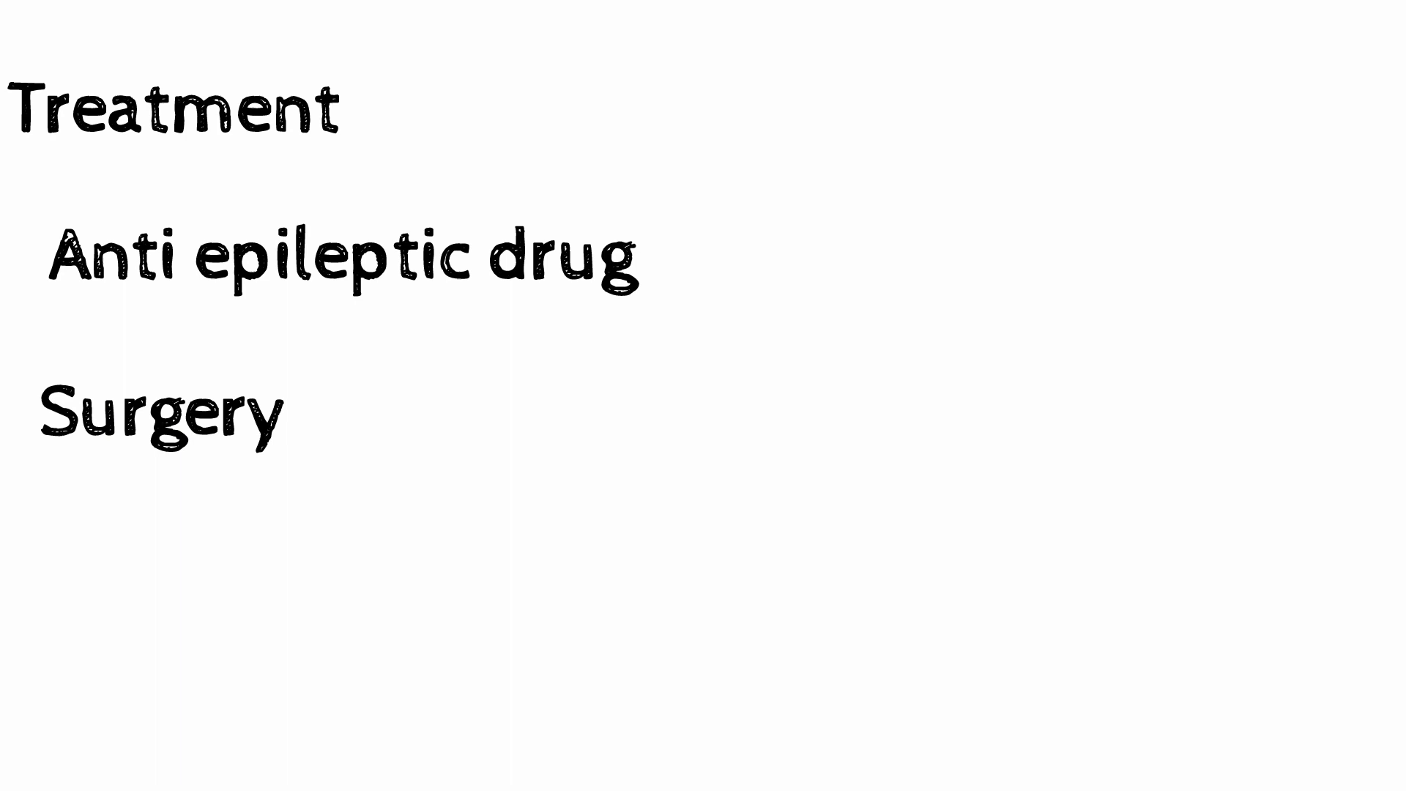
{"action": "type", "text": "Vagus nerve stimulation"}
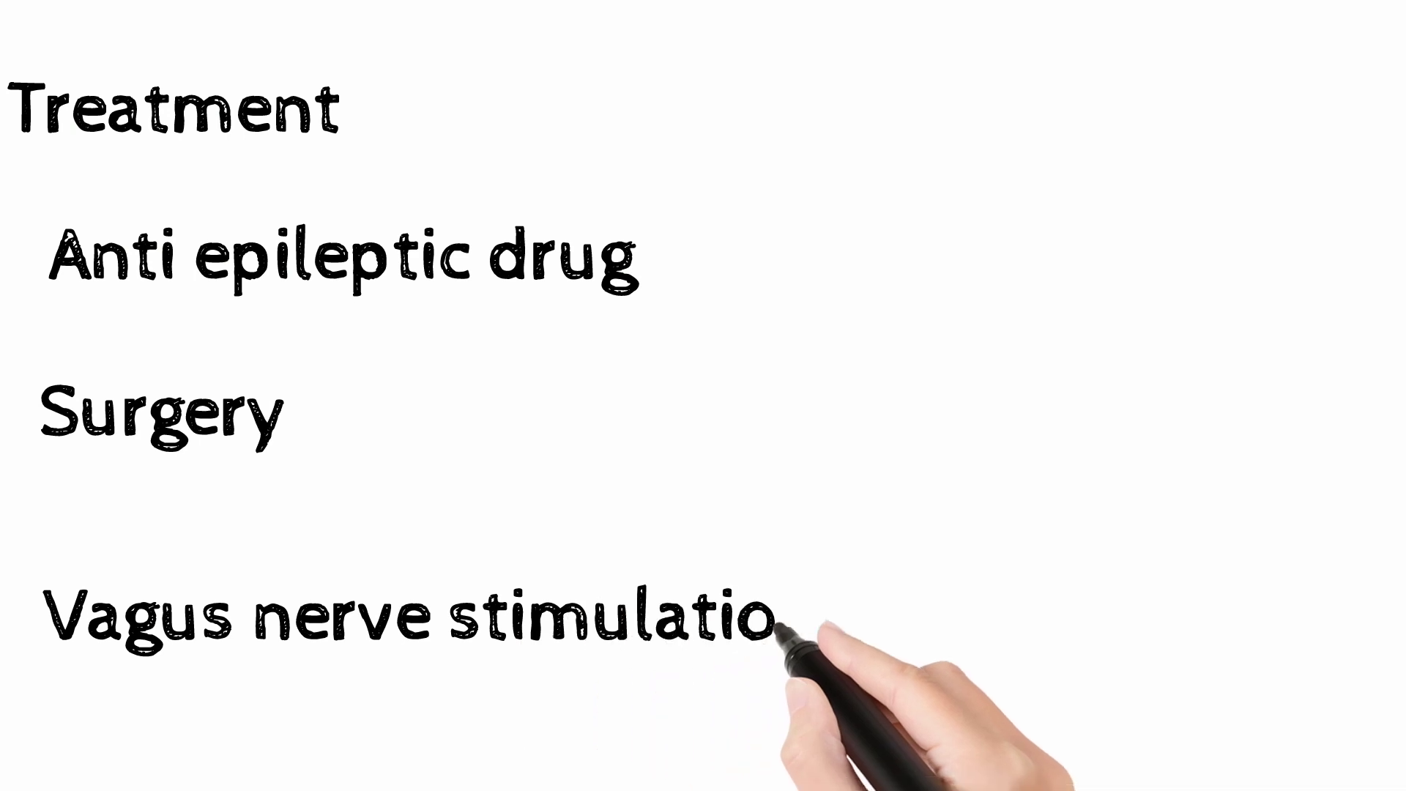